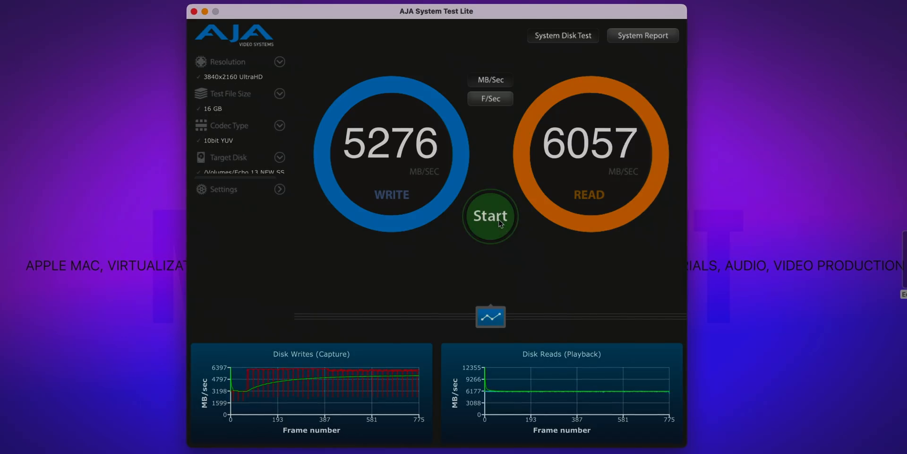
- Start and then stop the 16 GB disk test, and set the test file size to 64 GB
click(490, 216)
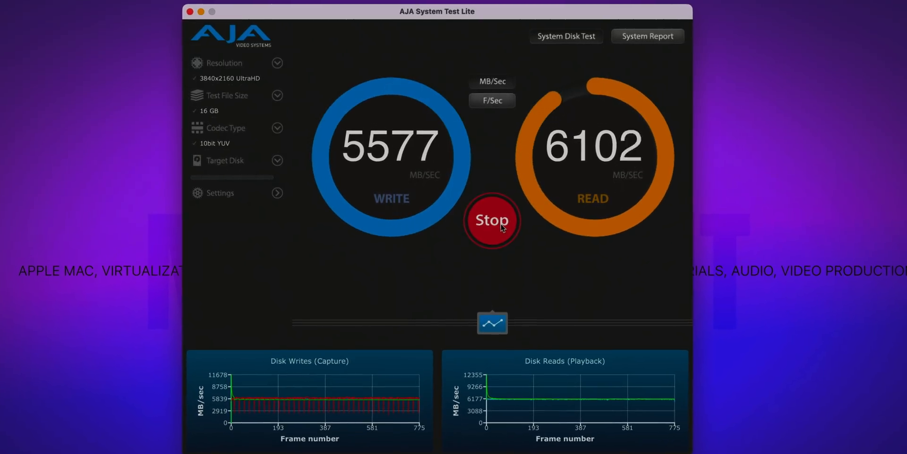
click(492, 220)
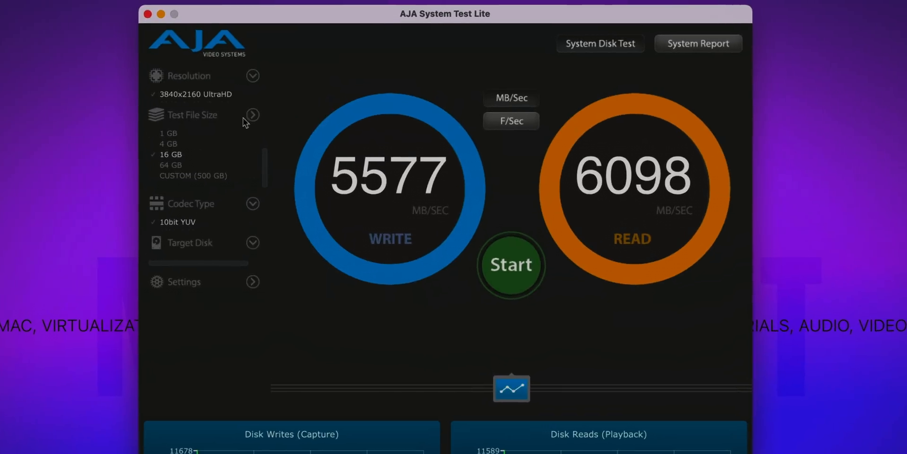
click(511, 265)
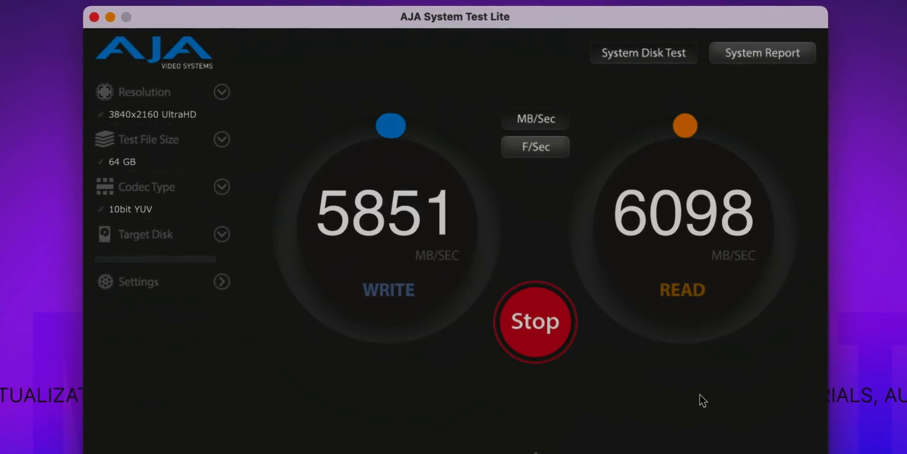